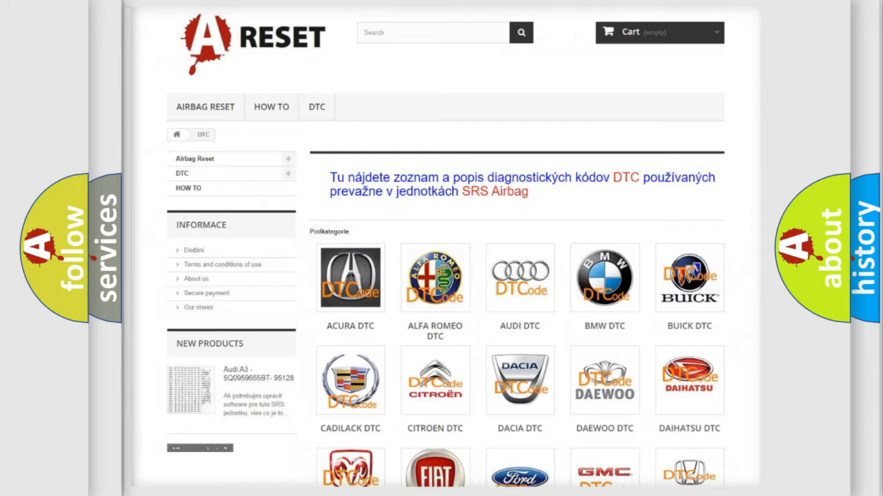
Step: Scroll through the Lexus B-code list on the DTC page and back up slightly
scroll(down, 3)
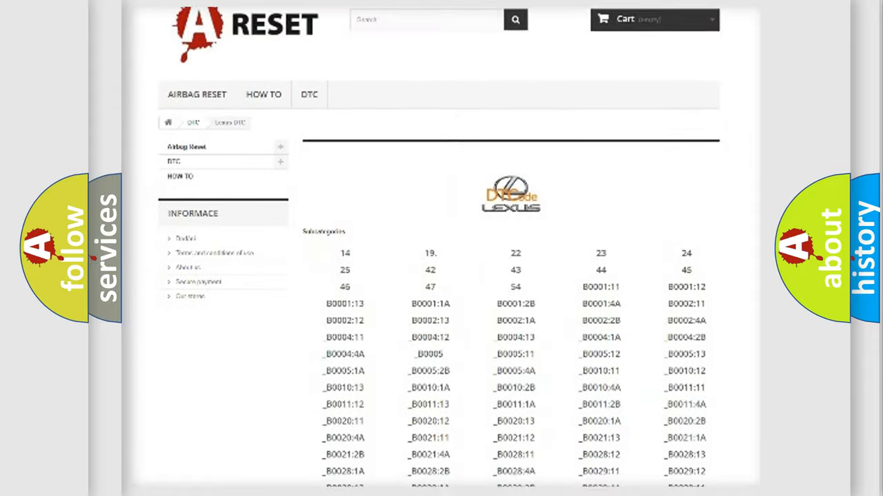
scroll(down, 3)
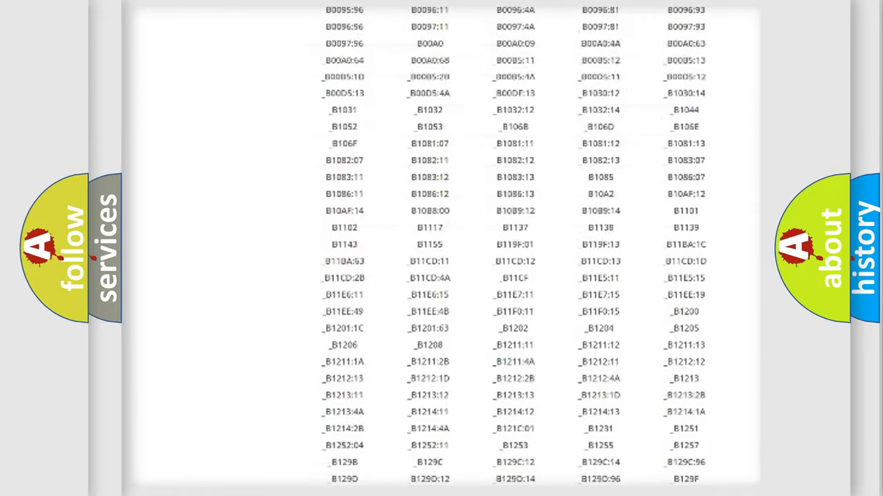
scroll(up, 3)
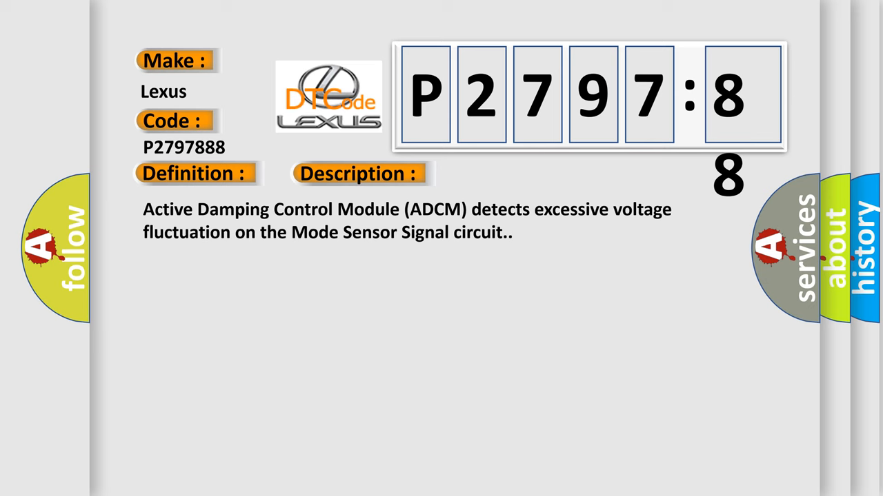
Step: Reveal the Cause section for P2797888 and scroll its damper valve circuit fault list to the end
click(508, 174)
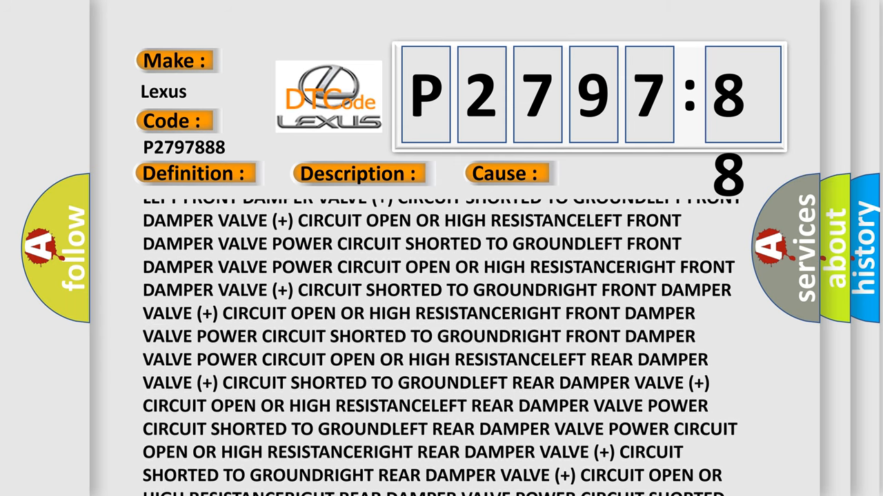
scroll(down, 3)
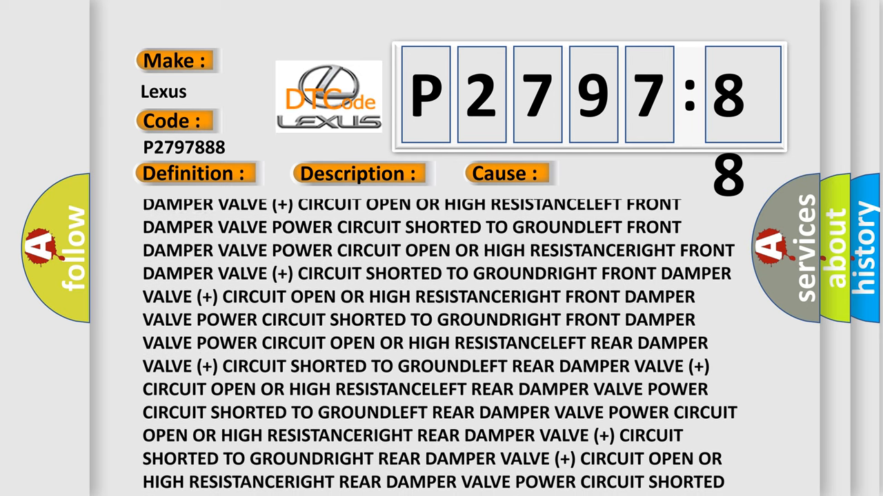
scroll(down, 3)
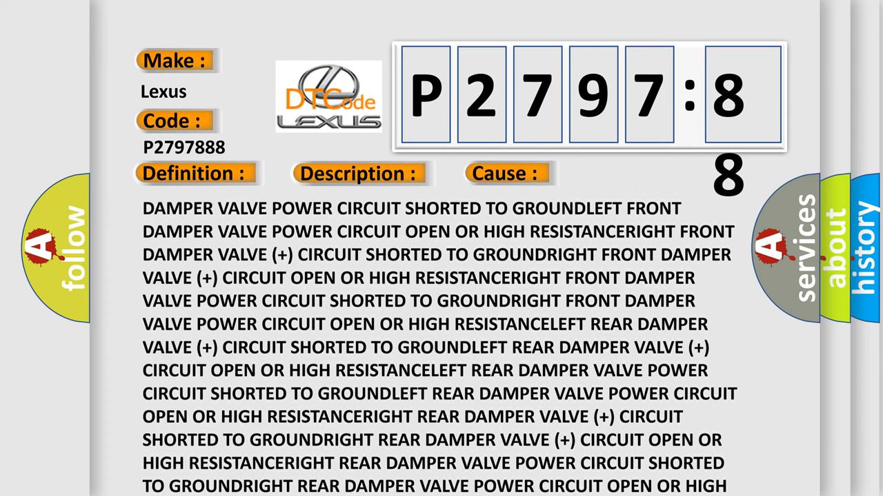
scroll(down, 3)
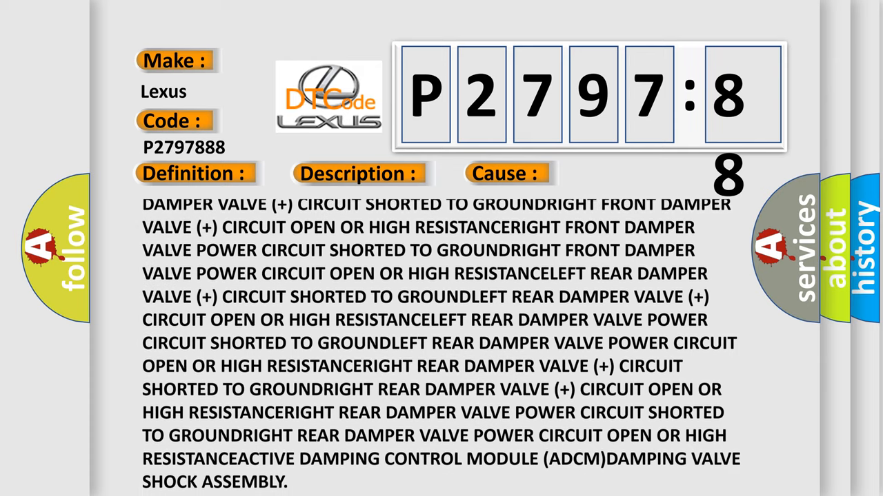
scroll(down, 3)
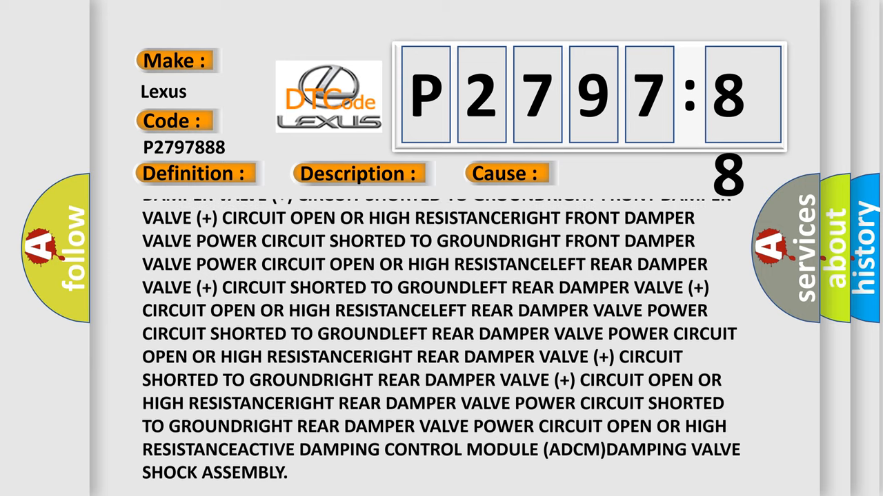